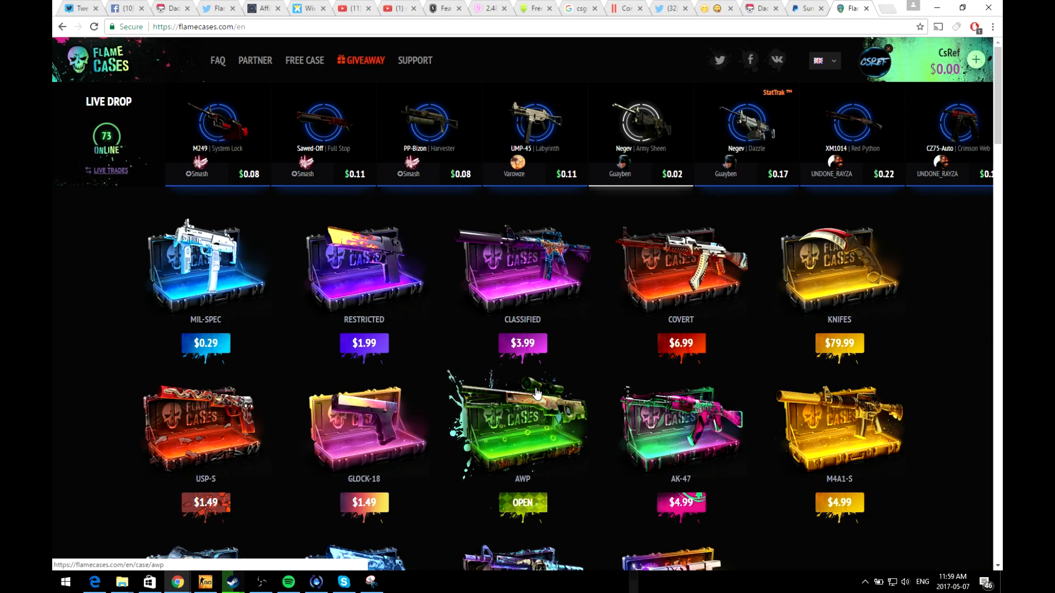
mouse_move(499, 298)
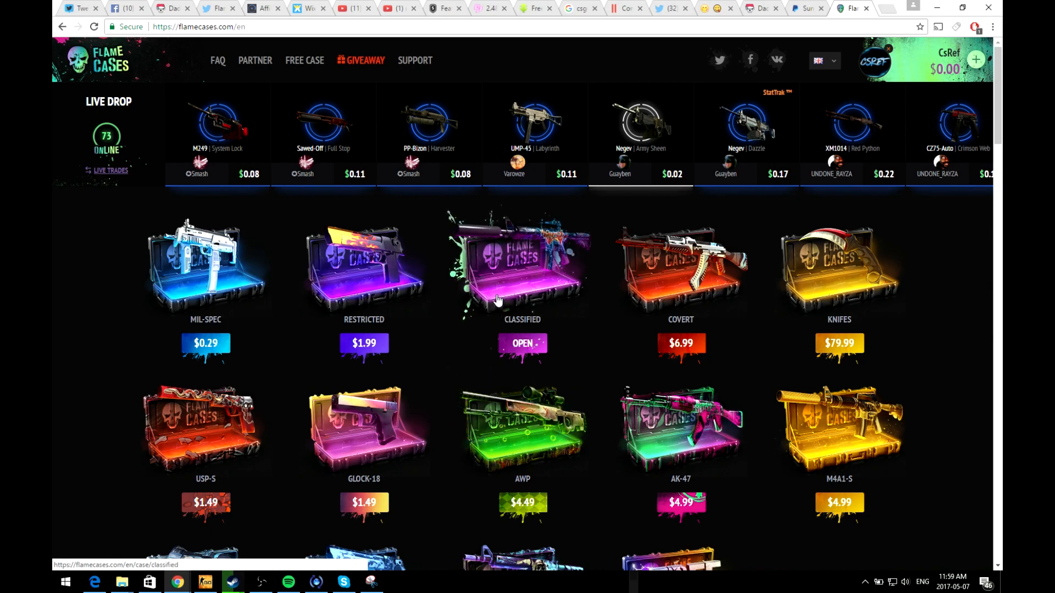
- Scroll down through the case listings on the FlameCases home page
scroll("down", 3)
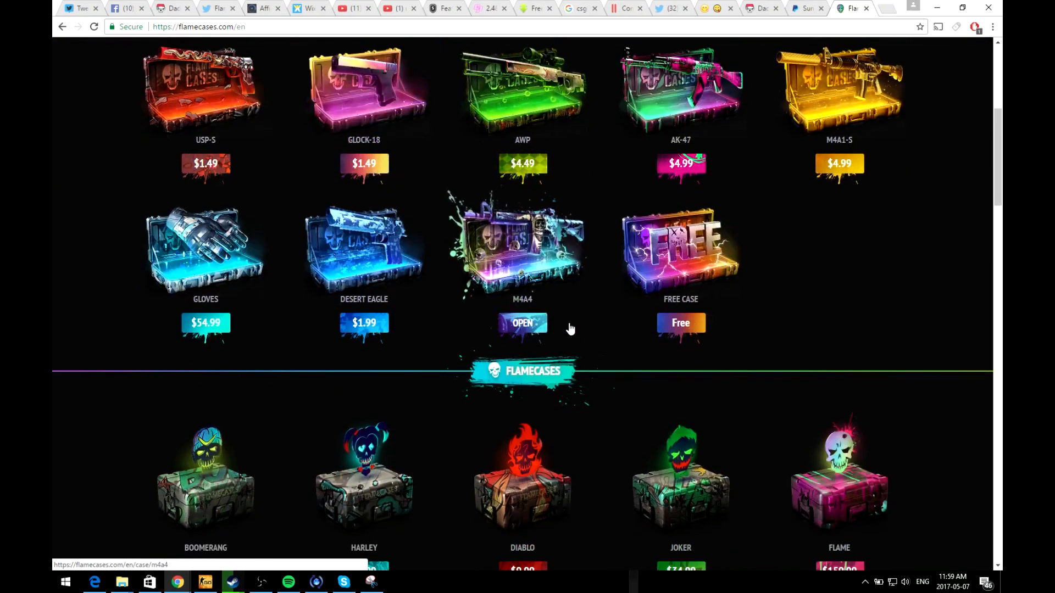
scroll("down", 3)
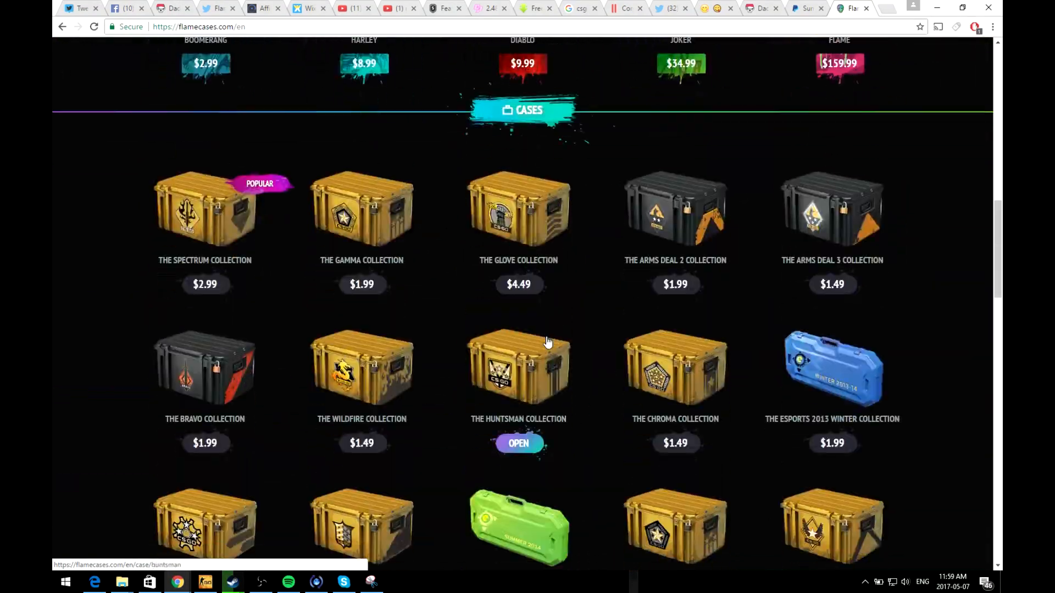
mouse_move(537, 227)
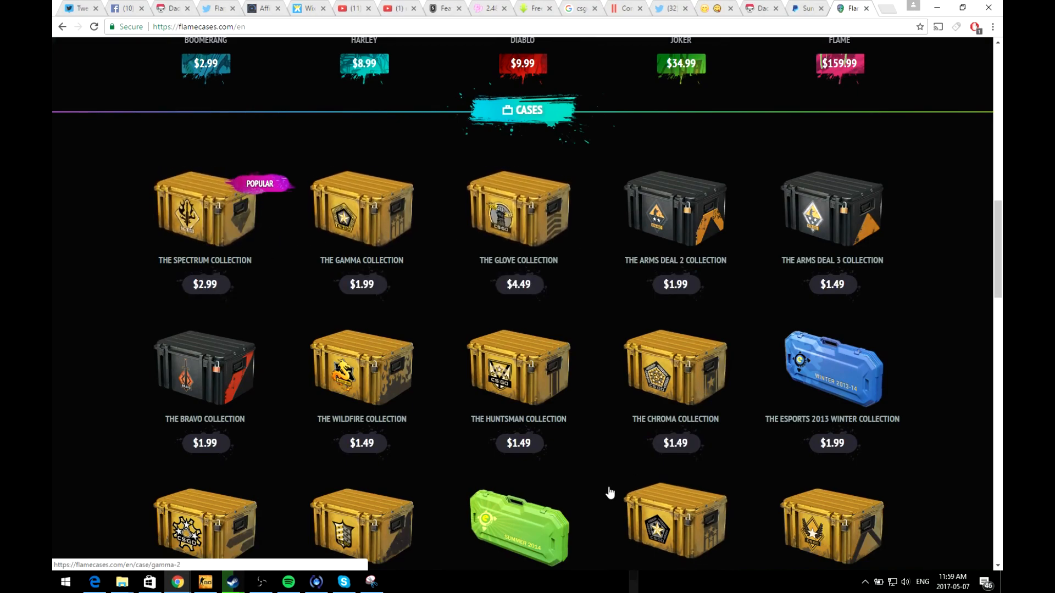
scroll("down", 3)
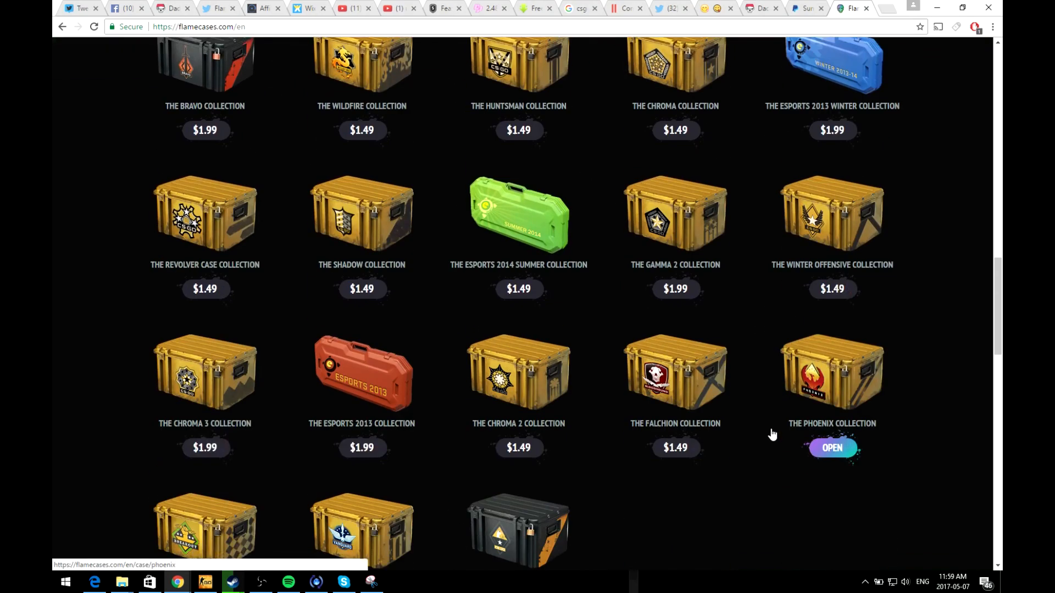
scroll("down", 3)
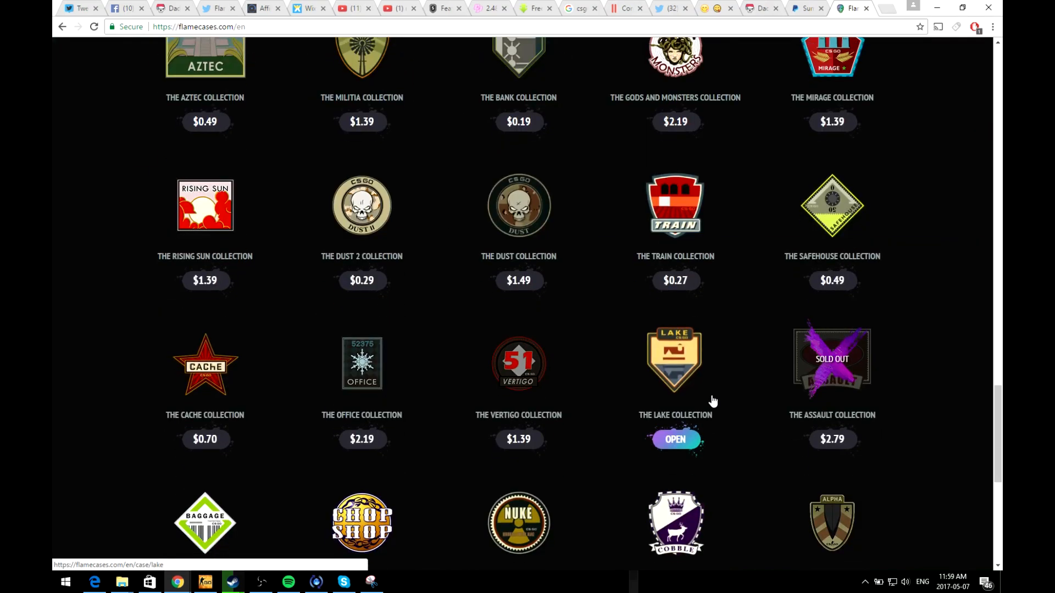
scroll("down", 3)
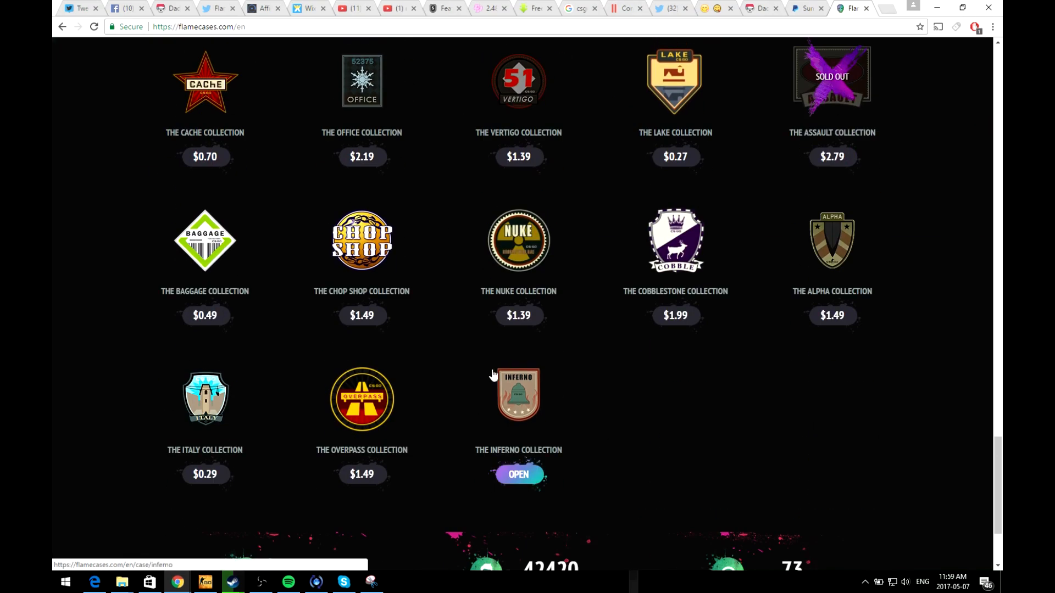
scroll("down", 3)
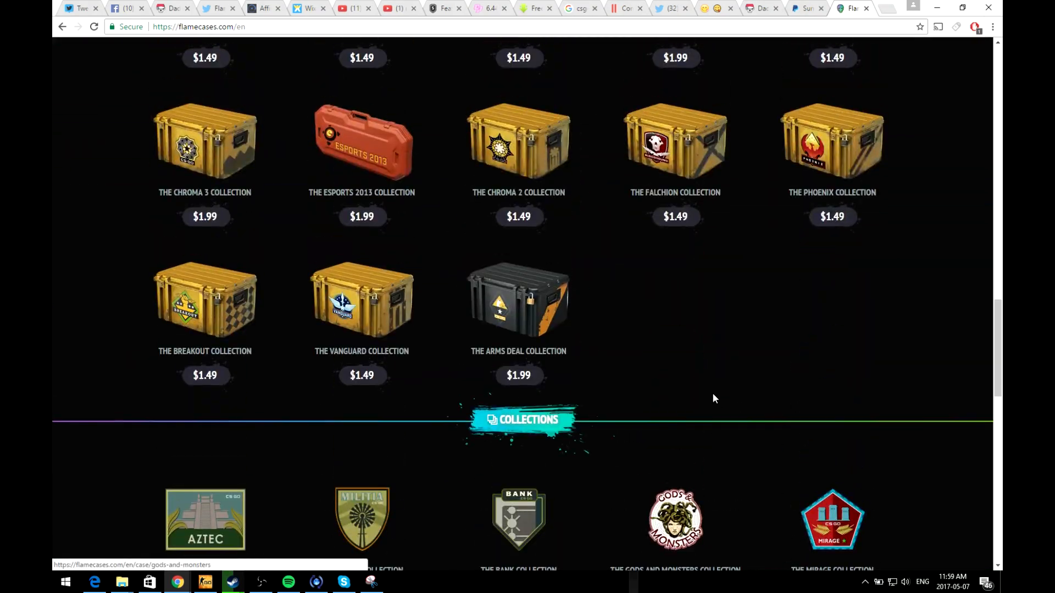
- From the profile's account page, open the Add Funds window on the balance
scroll("up", 3)
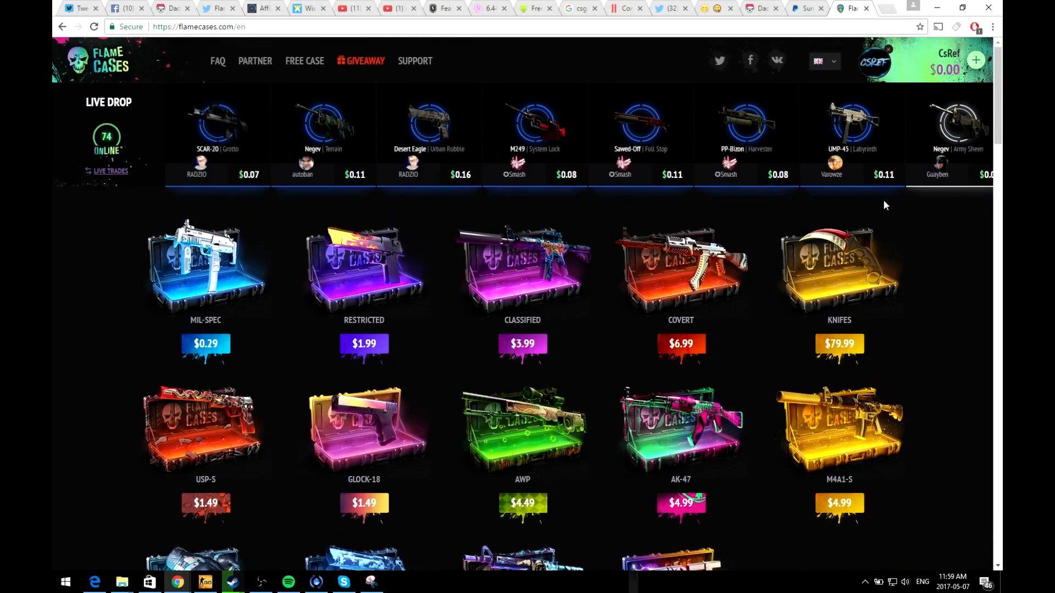
left_click(875, 61)
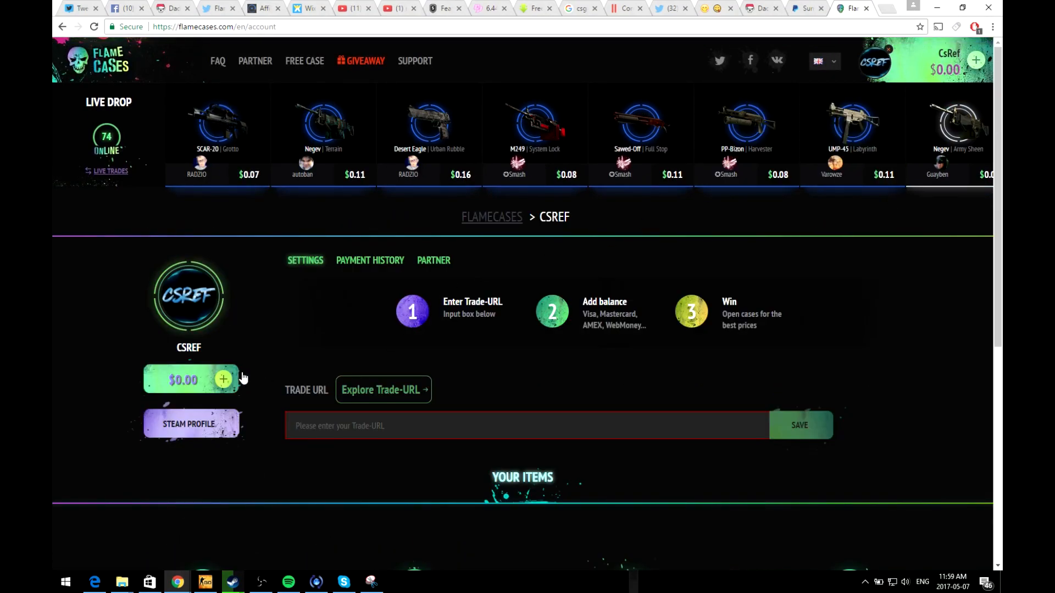
left_click(223, 379)
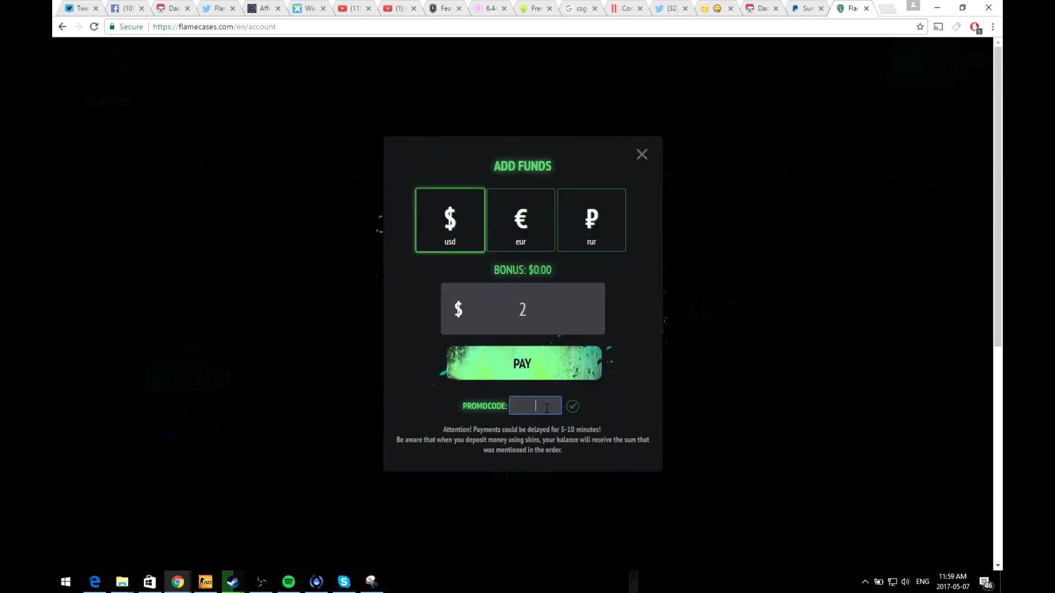
- Enter promo code CSREF, select the 2 USD deposit amount, then close Add Funds
type("CSREF")
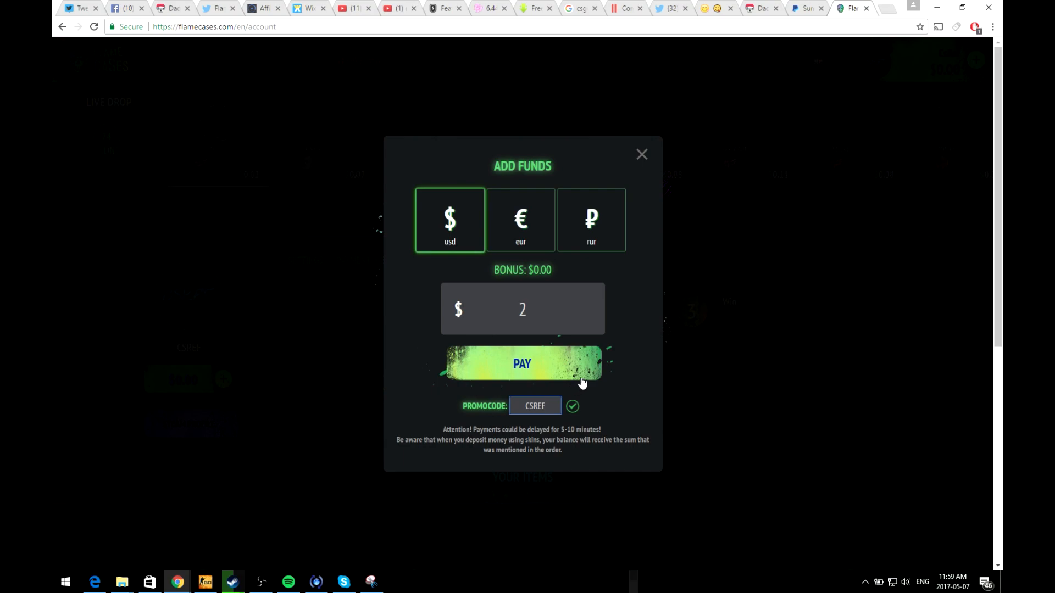
mouse_move(570, 385)
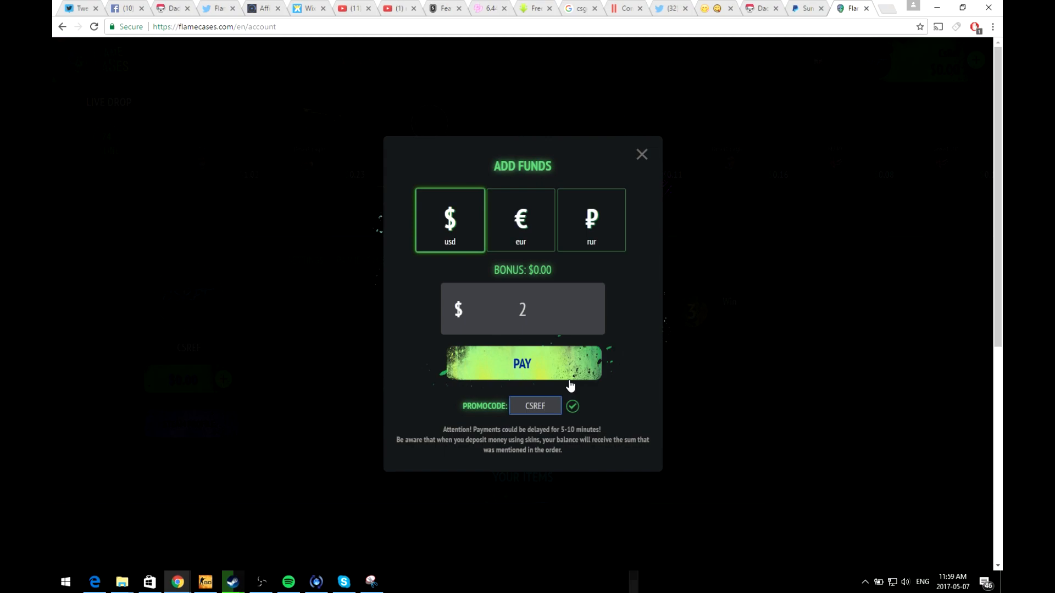
left_click(535, 405)
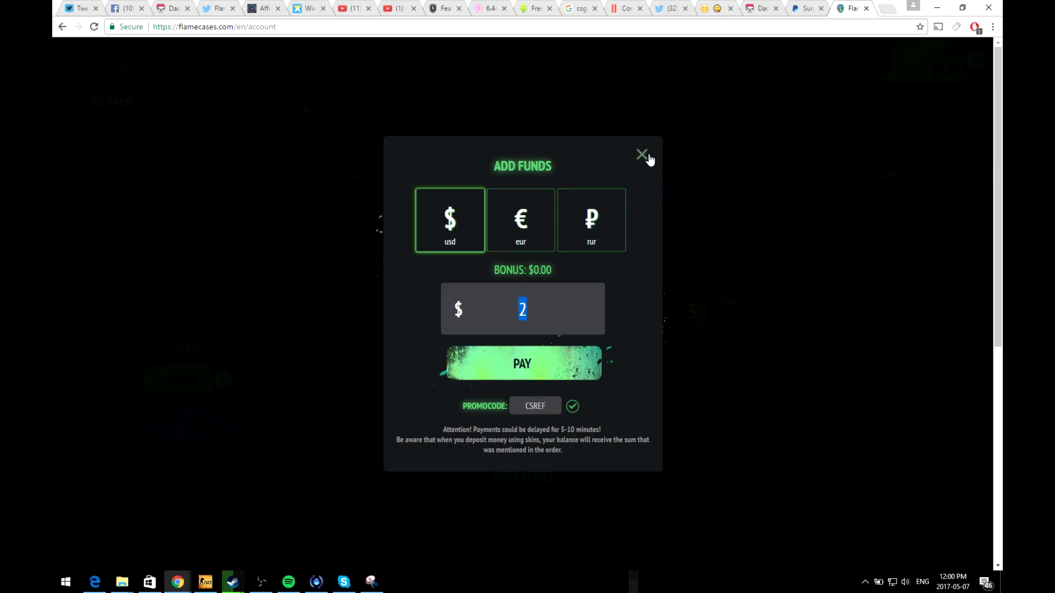
left_click(642, 154)
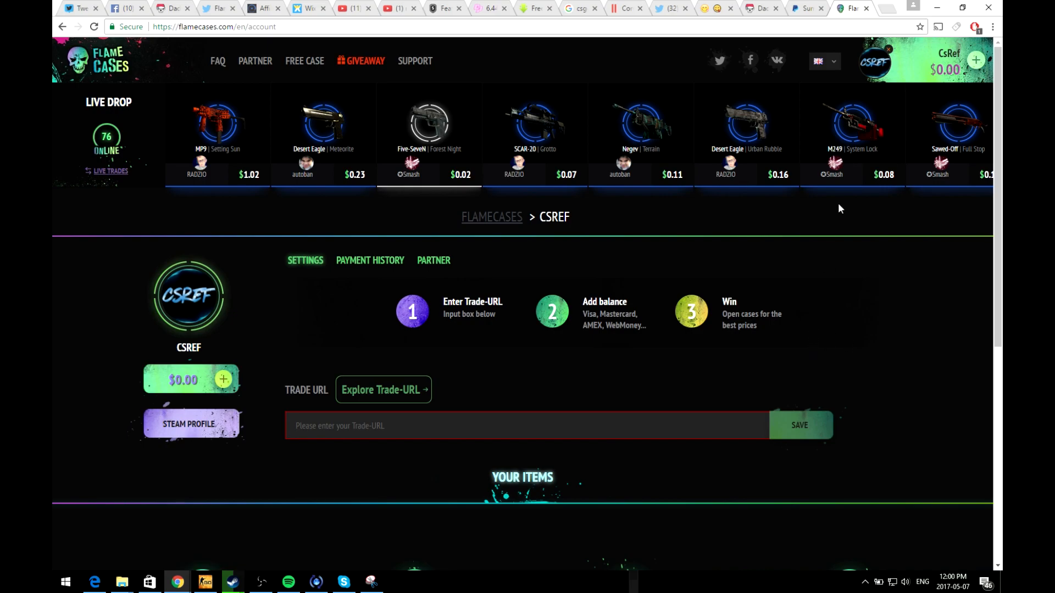
- Return home via the logo and open the Free Case page, showing Registered status
left_click(102, 63)
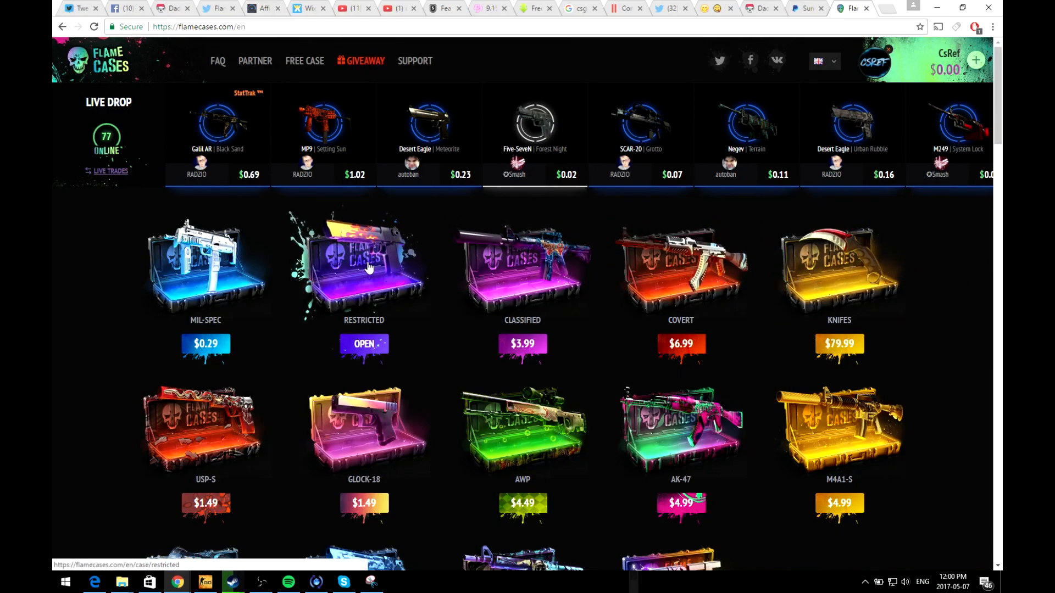
mouse_move(685, 295)
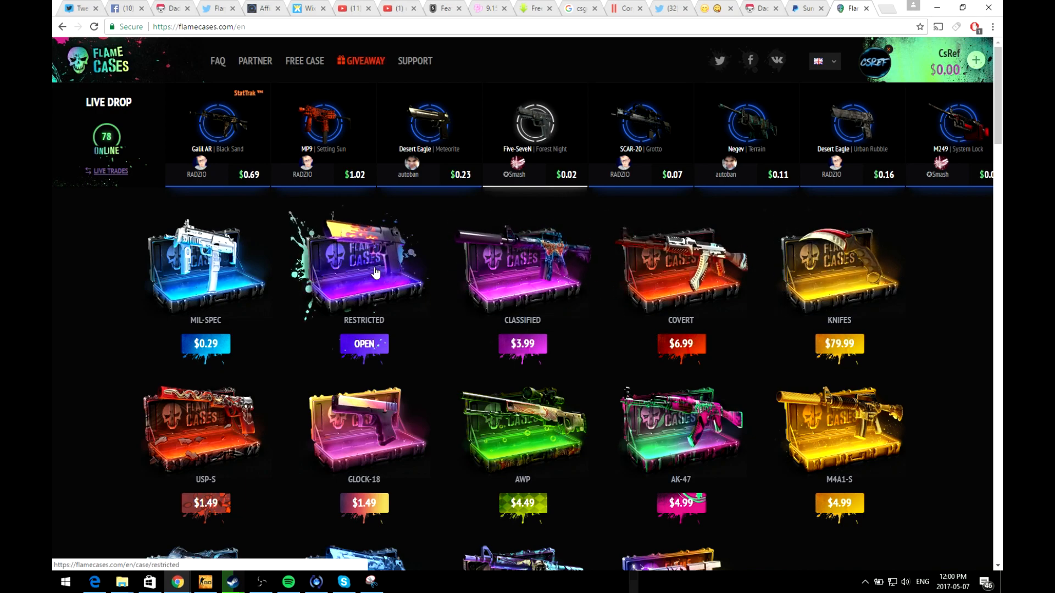
scroll("down", 3)
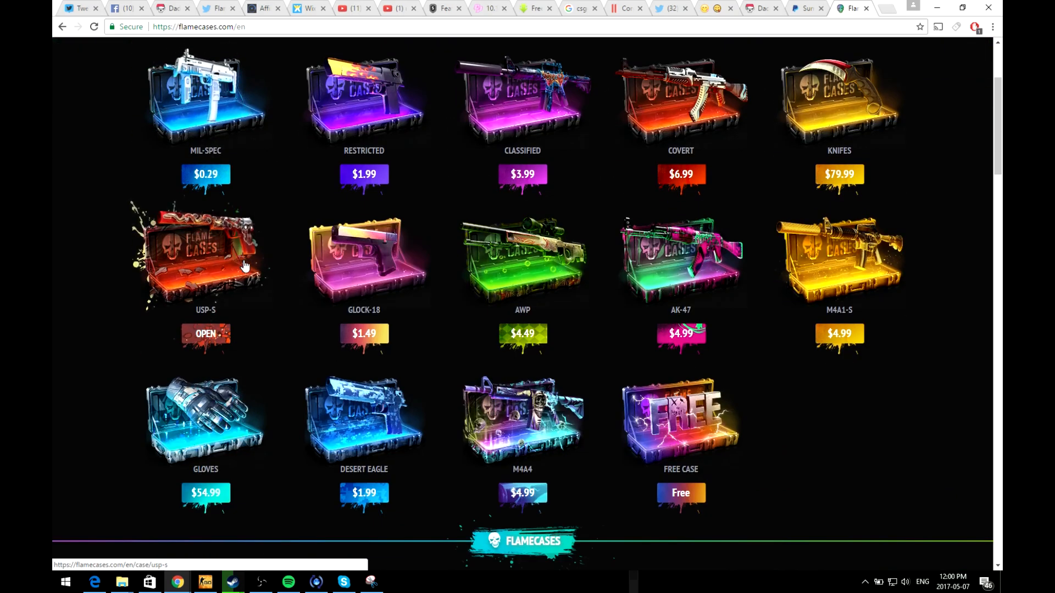
mouse_move(220, 273)
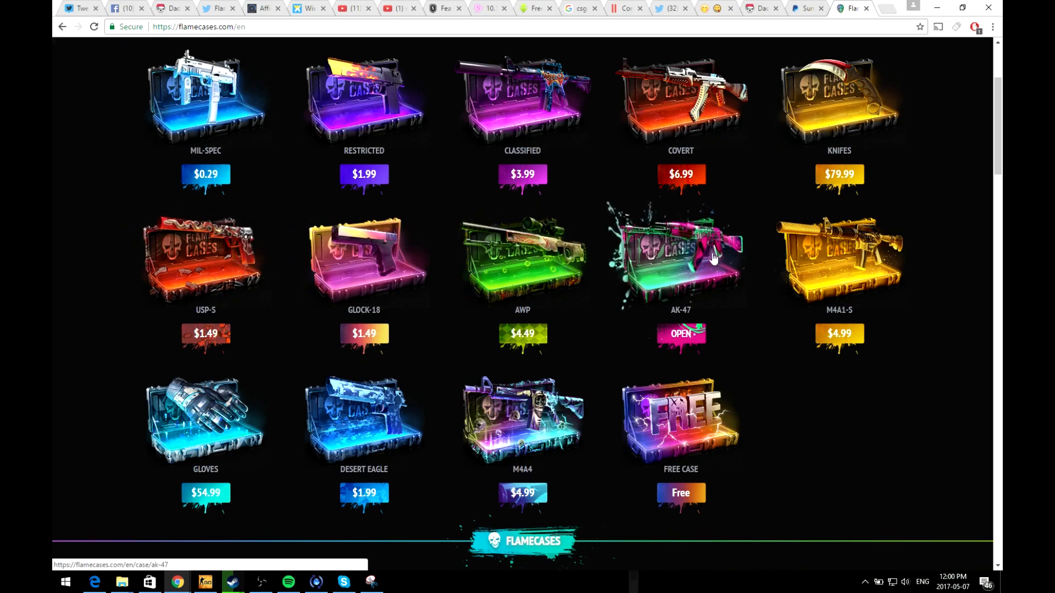
scroll("down", 3)
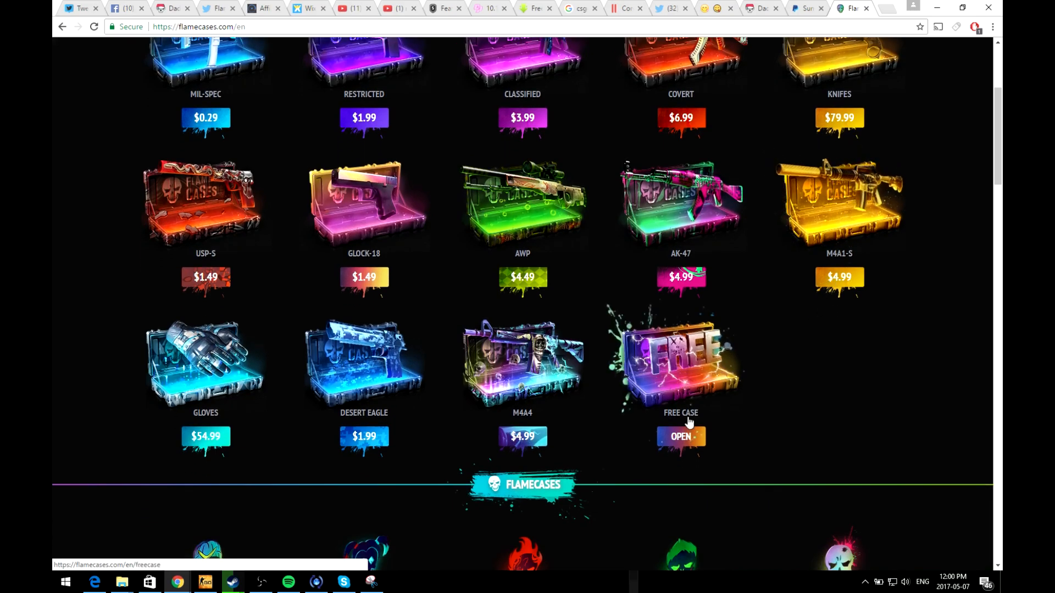
left_click(680, 437)
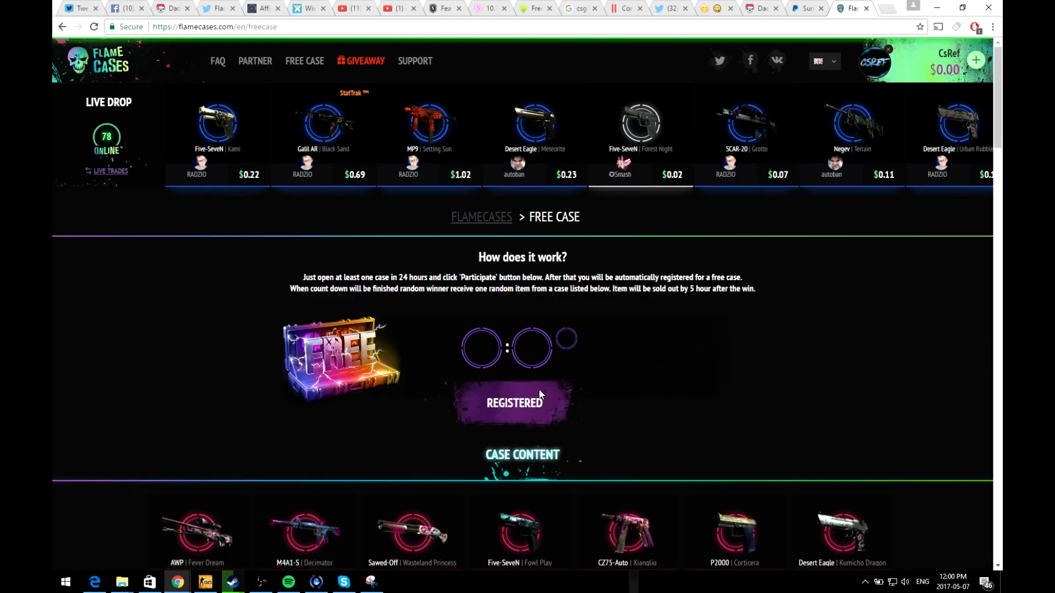
scroll("down", 3)
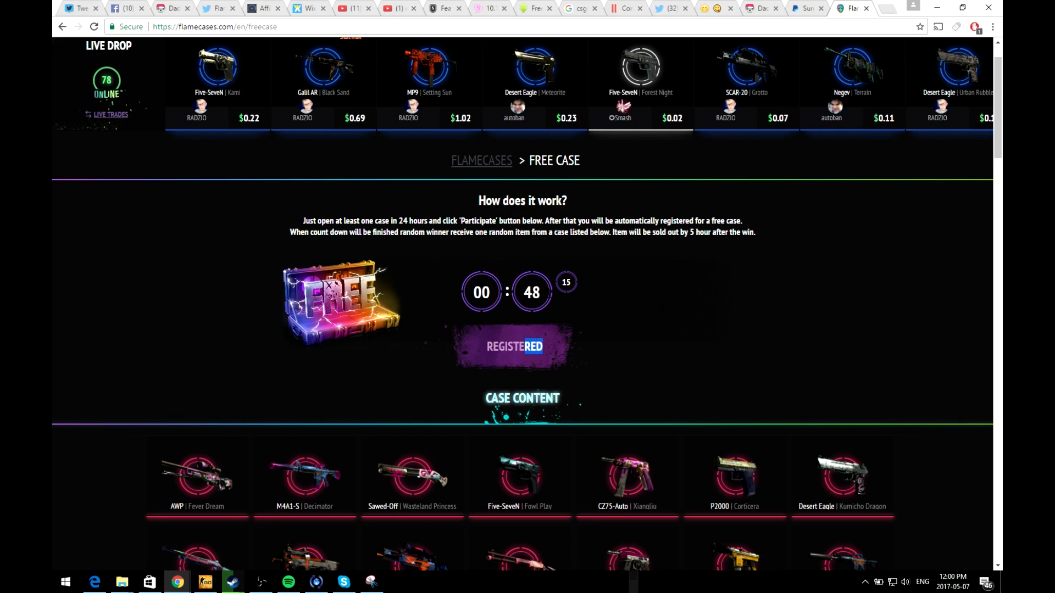
scroll("down", 3)
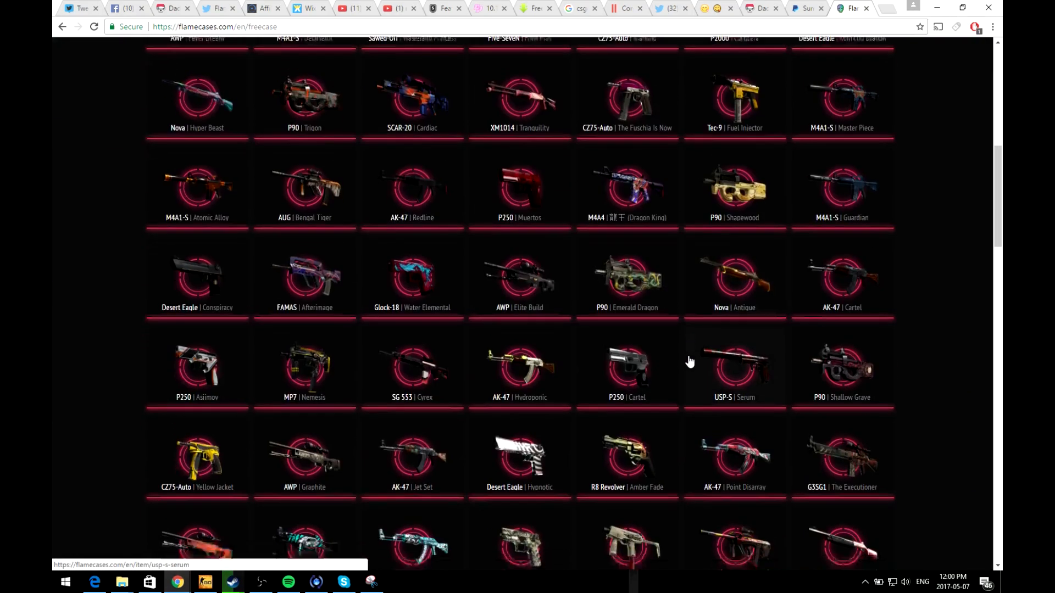
scroll("down", 3)
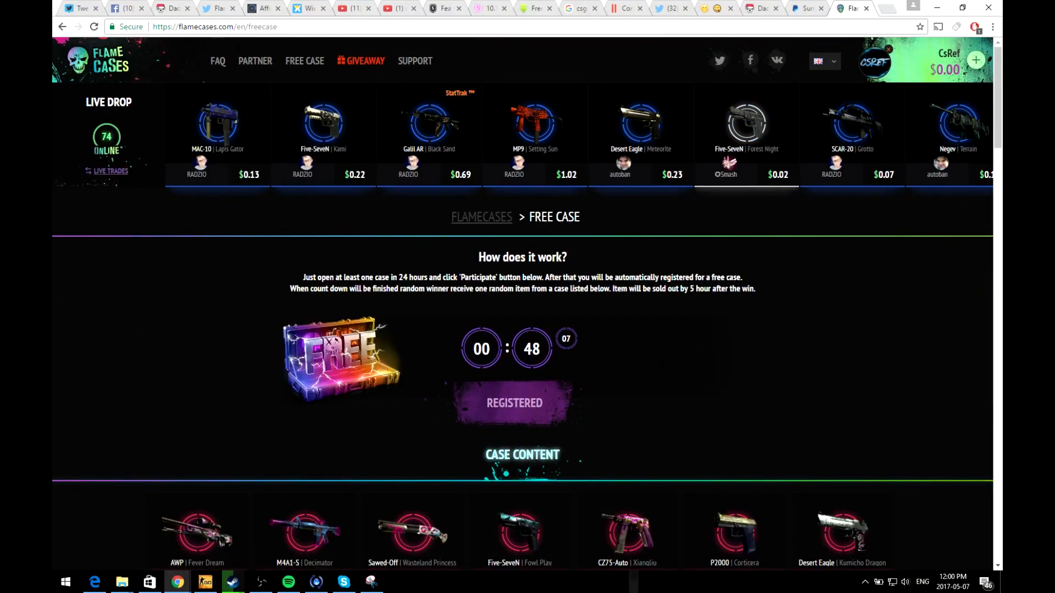
mouse_move(617, 379)
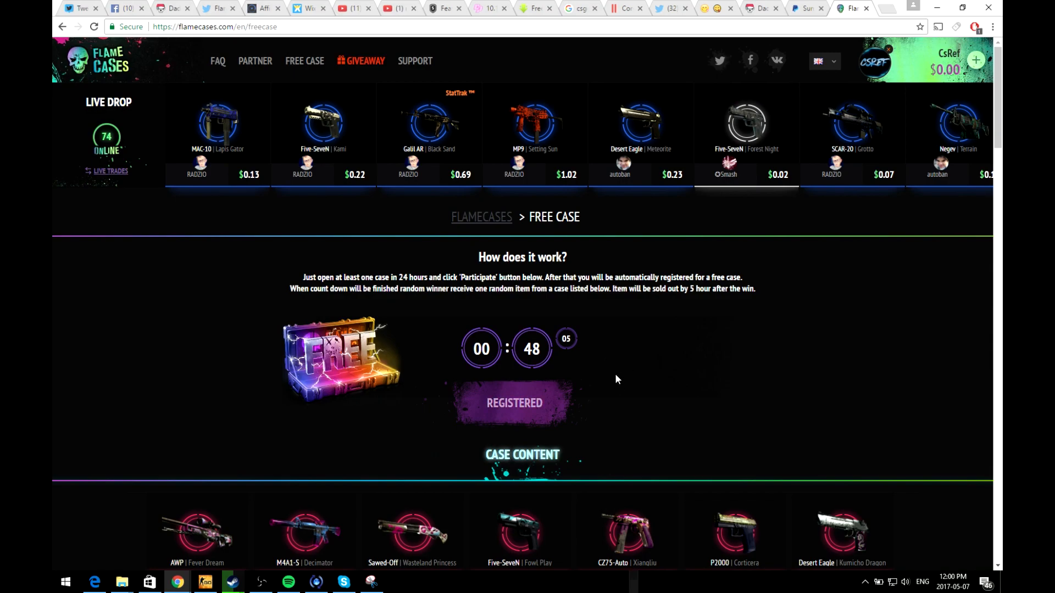